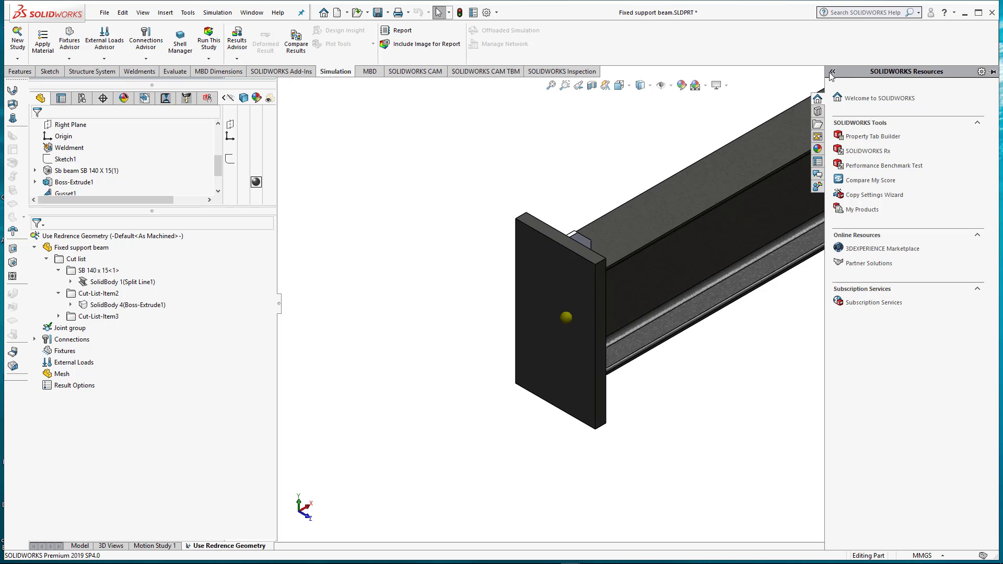
- Close the SOLIDWORKS Resources pane and select the study's Fixtures group
left_click(832, 71)
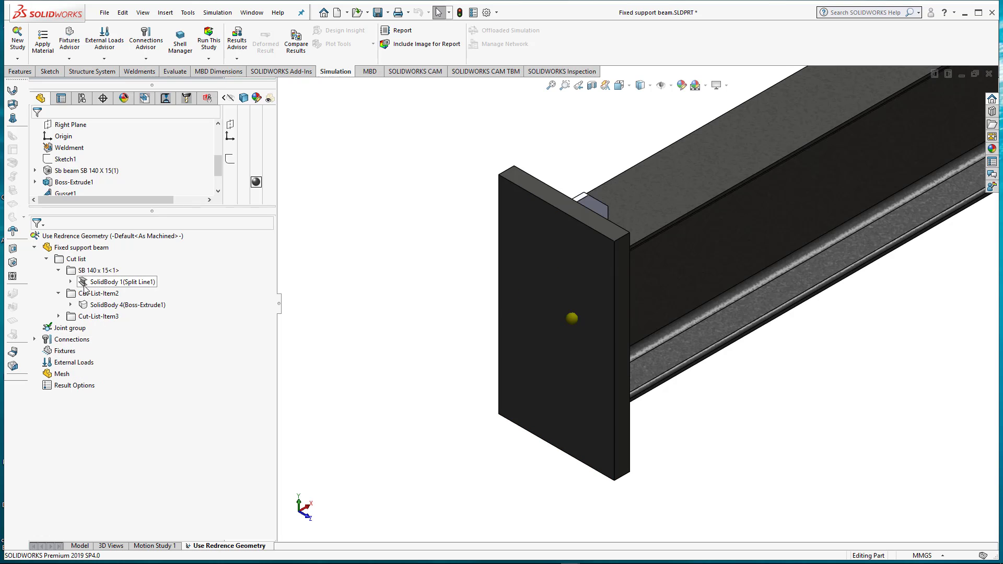
left_click(65, 351)
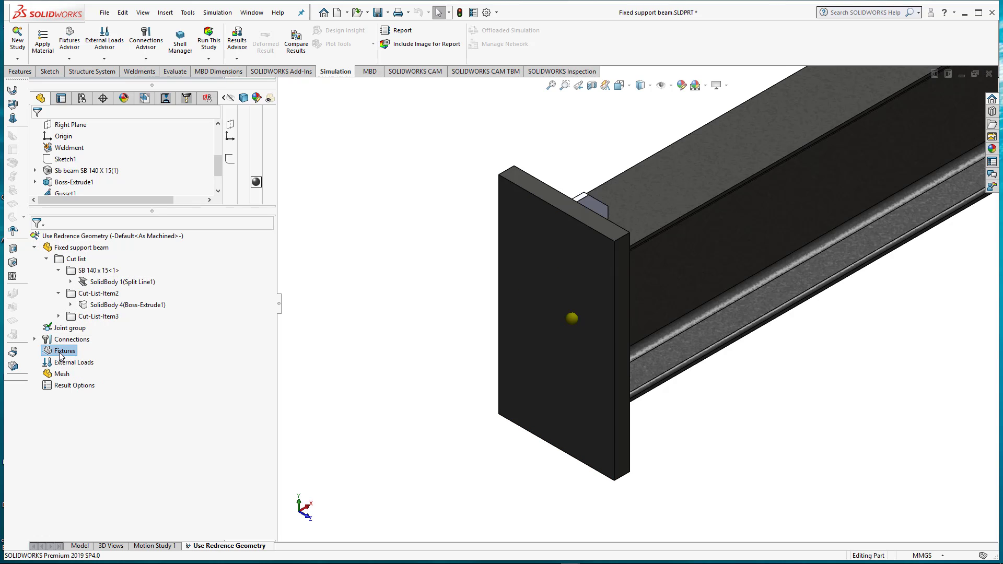
- Start a Fixed Geometry fixture and choose the advanced Use Reference Geometry type
right_click(64, 351)
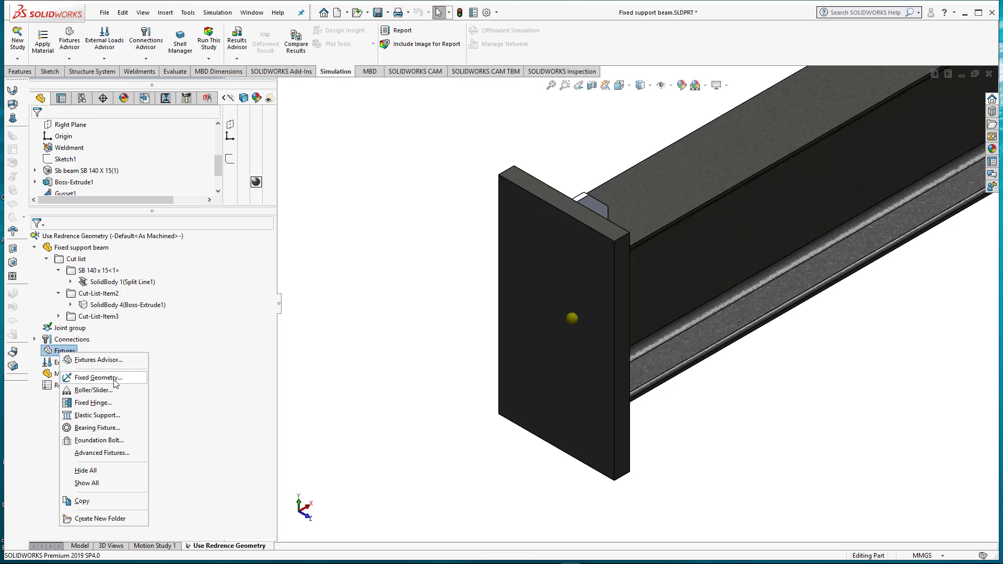
left_click(99, 377)
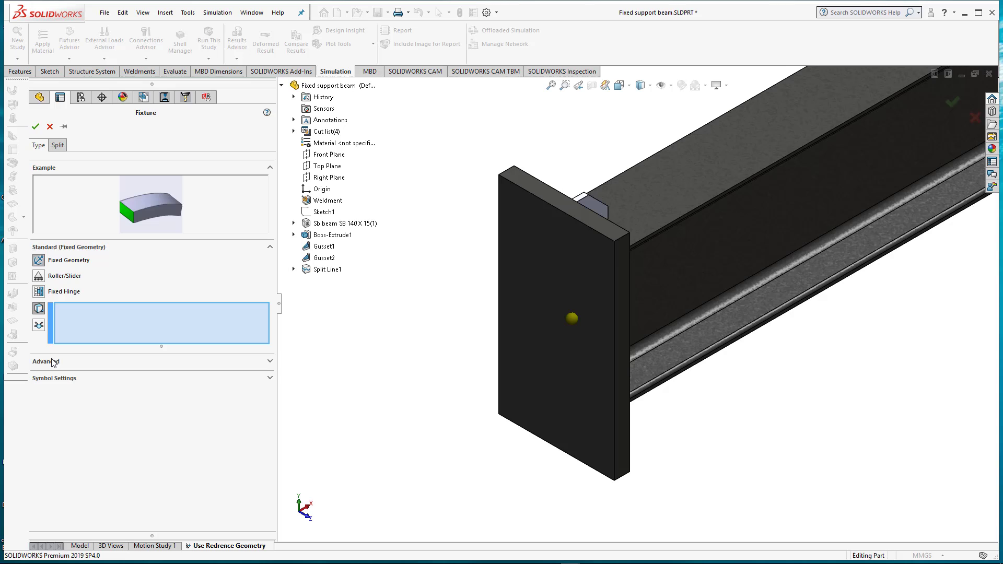
left_click(46, 362)
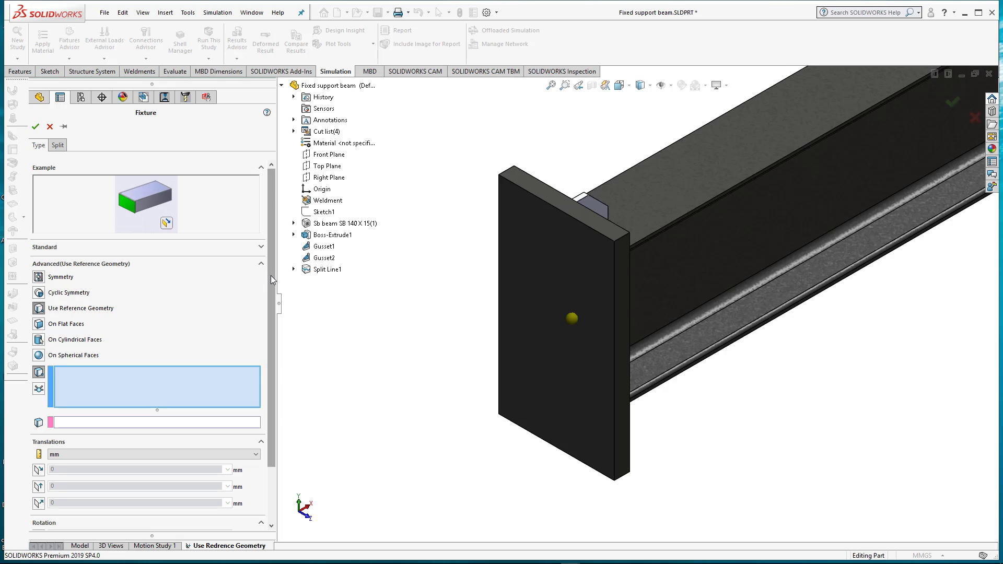
scroll("down", 3)
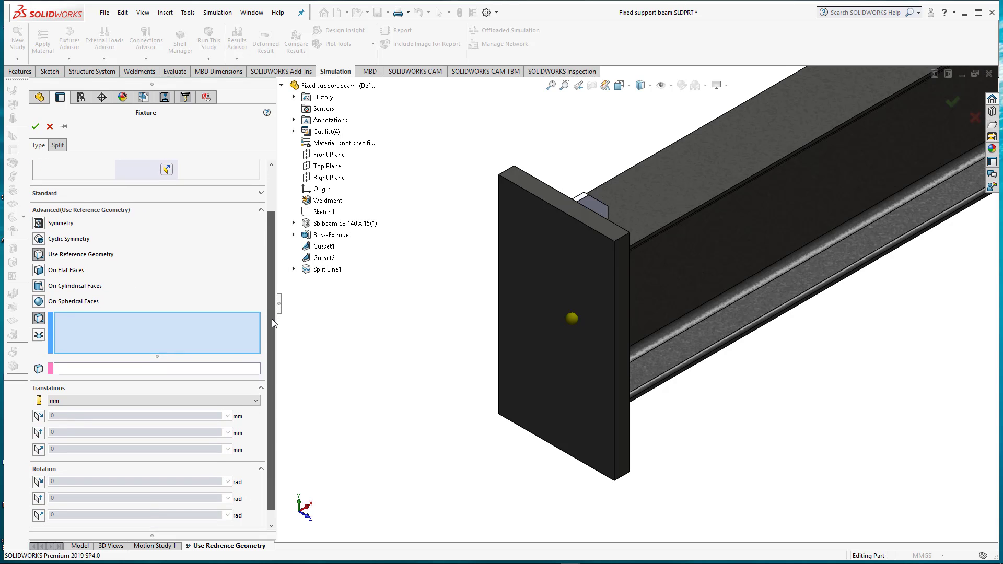
scroll("down", 3)
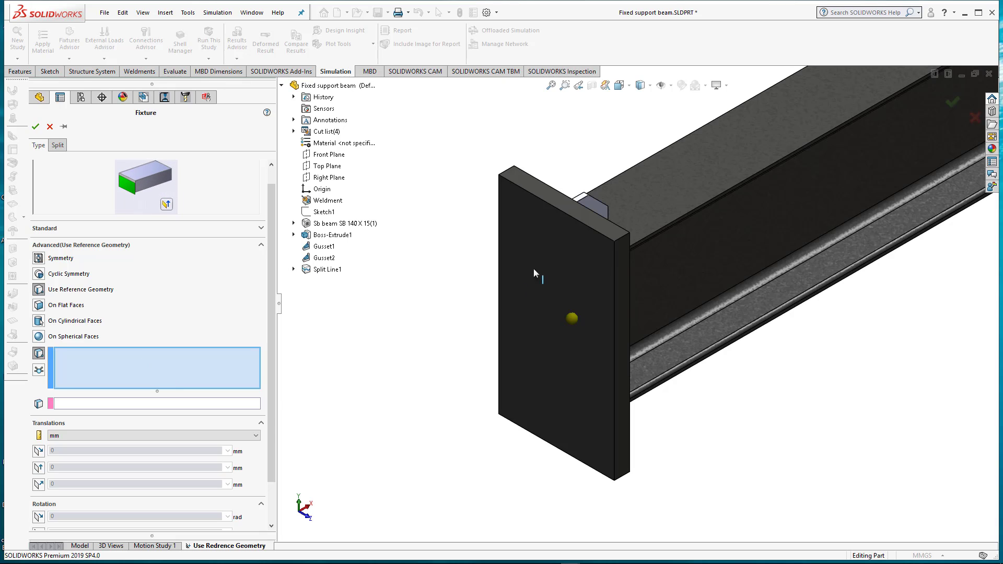
- Fix the end plate face referenced to Right Plane with zero translation along plane direction 1
left_click(541, 274)
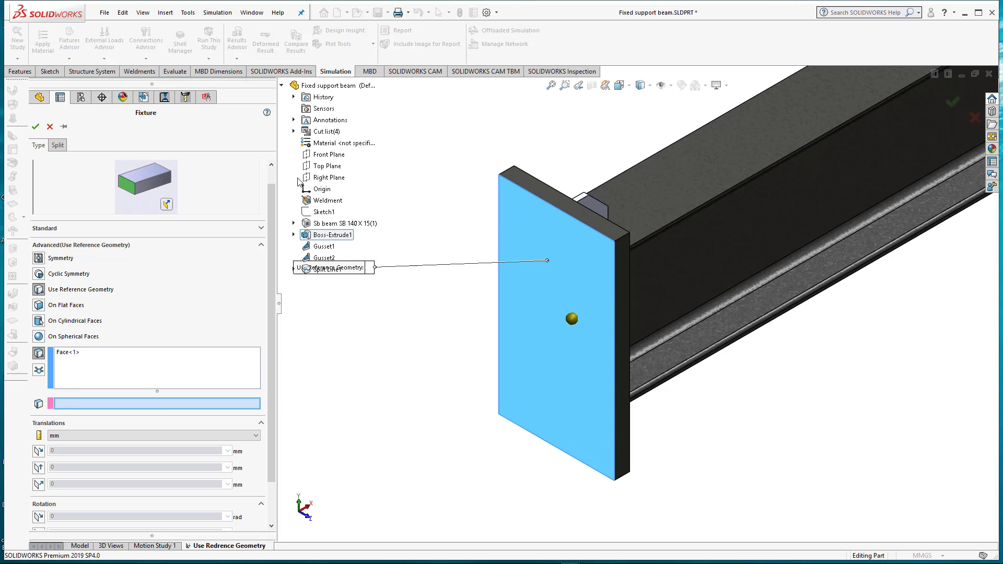
left_click(326, 165)
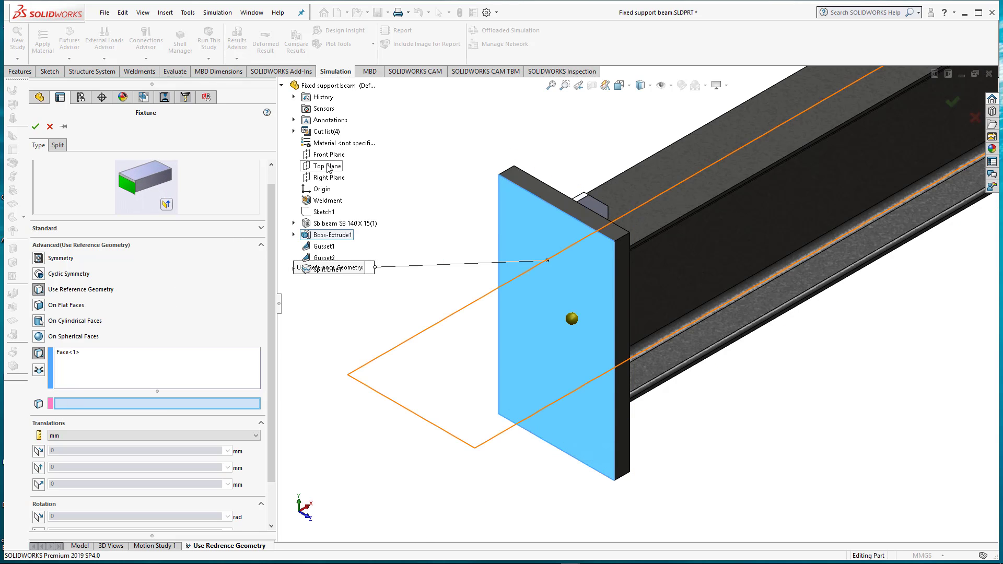
left_click(331, 177)
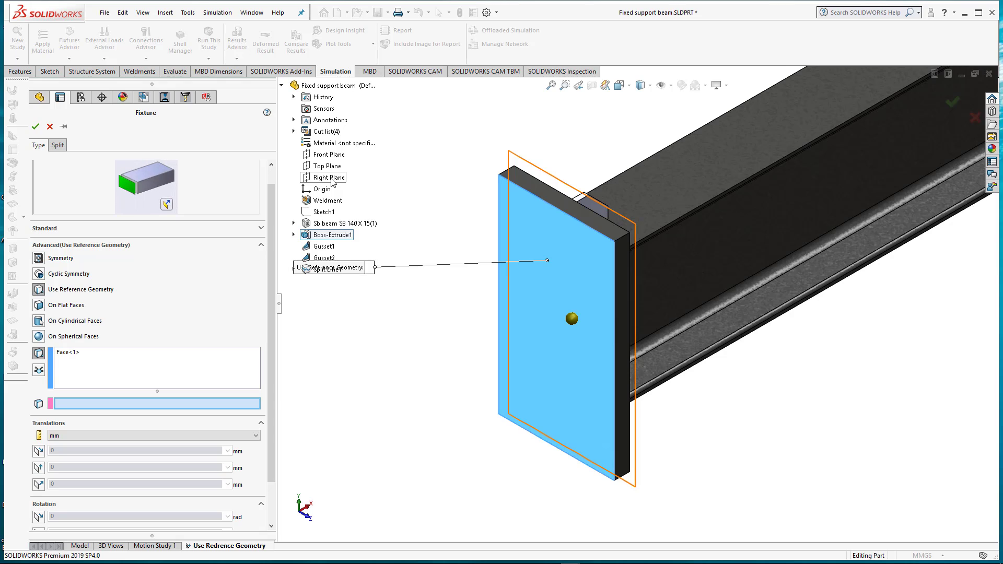
left_click(328, 176)
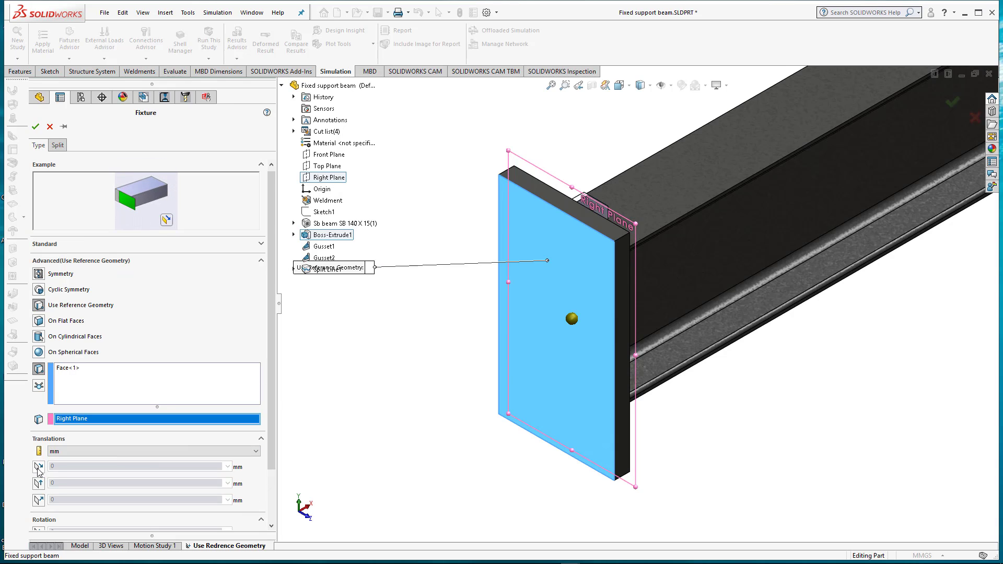
left_click(37, 466)
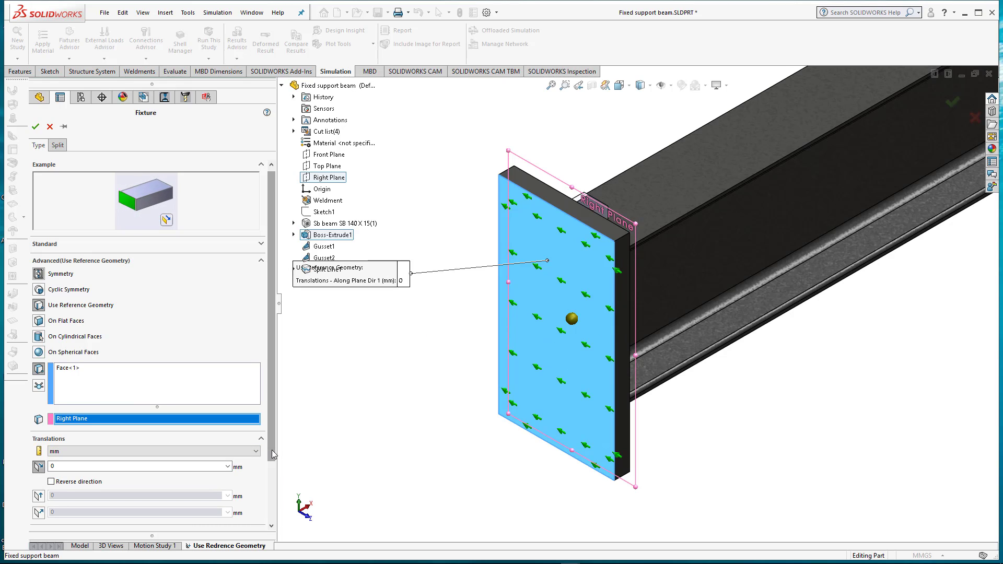
- Enlarge the fixture symbols and restrain translation along plane direction 2 at 0 mm
left_click(260, 163)
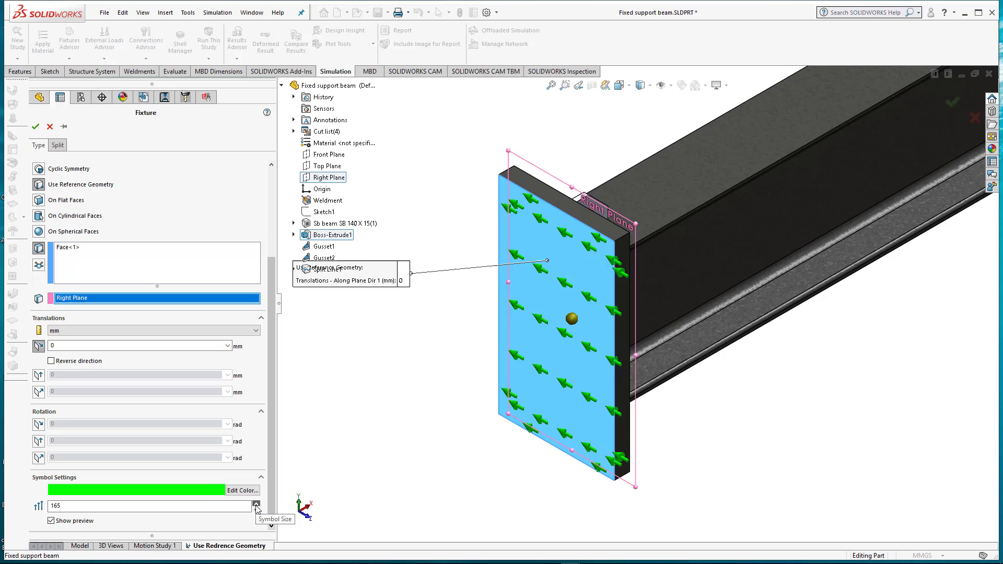
left_click(257, 505)
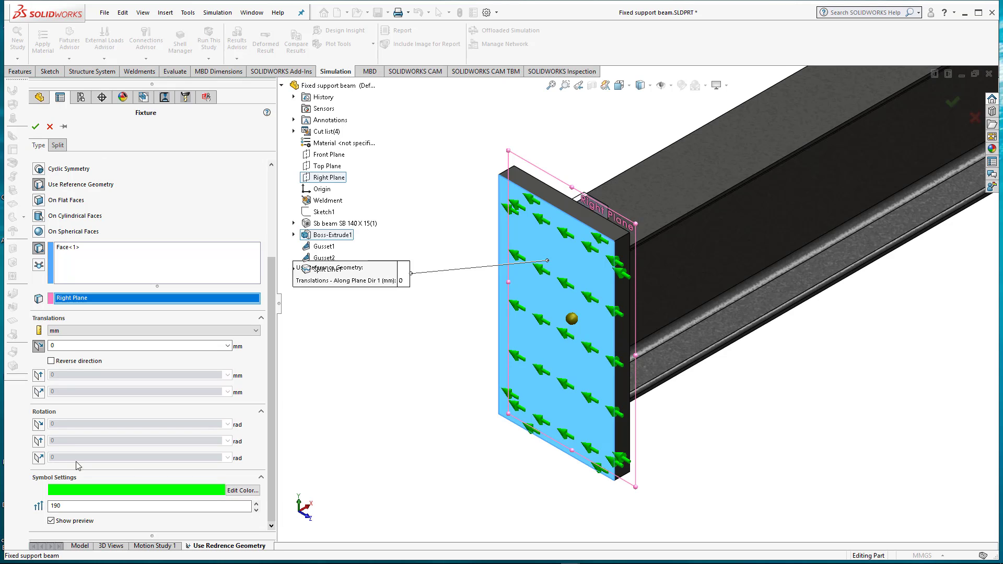
mouse_move(101, 360)
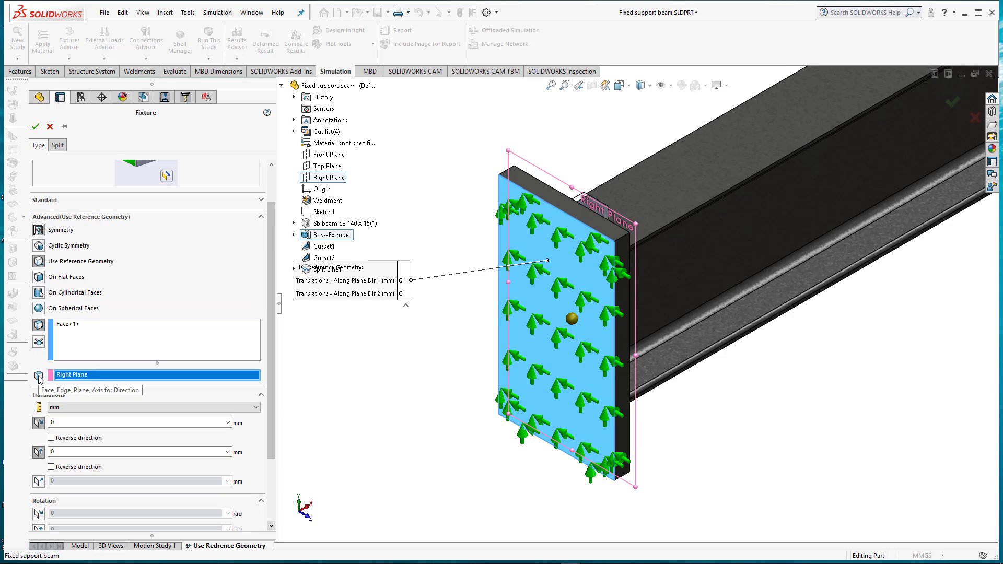
mouse_move(512, 364)
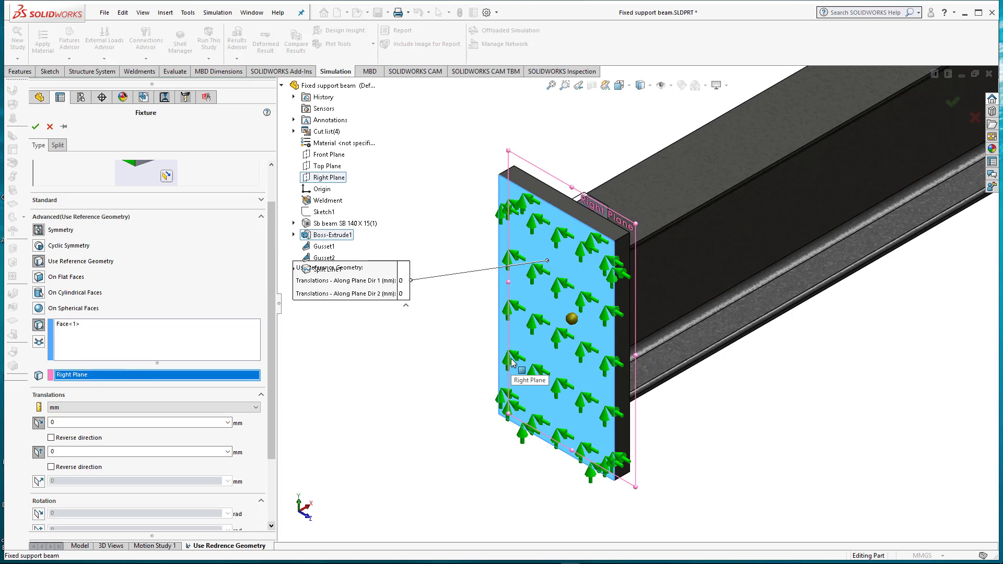
mouse_move(482, 456)
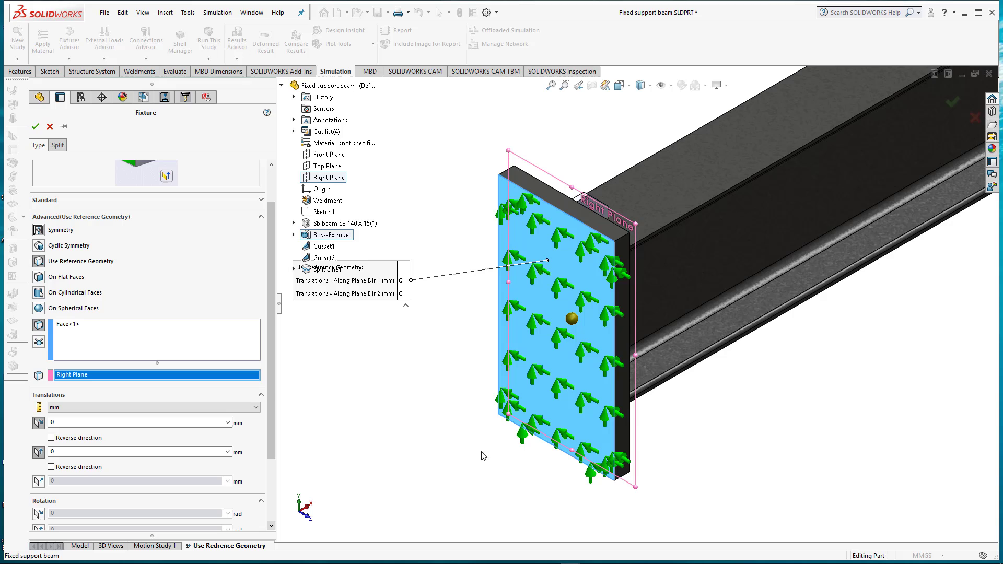
mouse_move(312, 477)
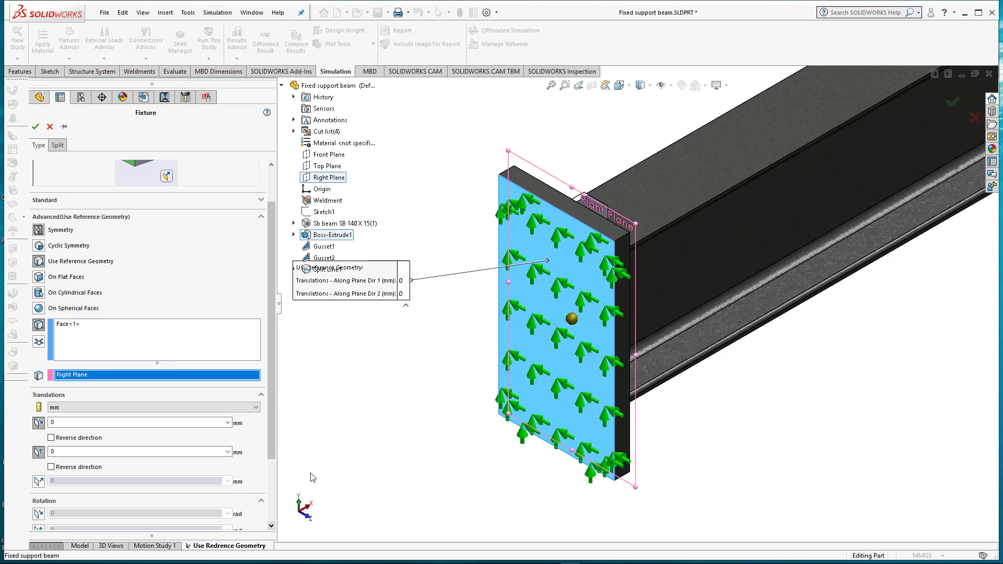
mouse_move(222, 353)
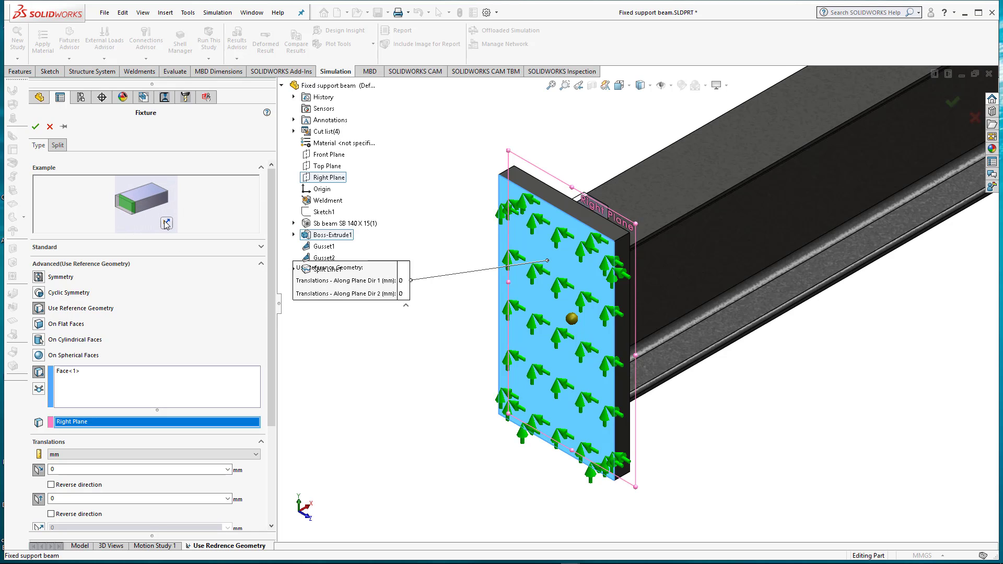
scroll("down", 3)
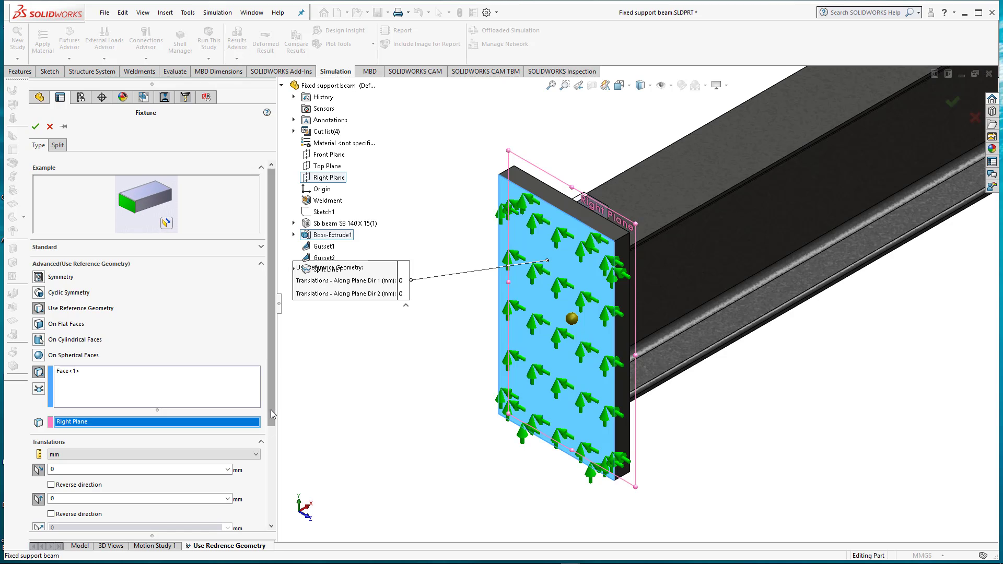
scroll("down", 3)
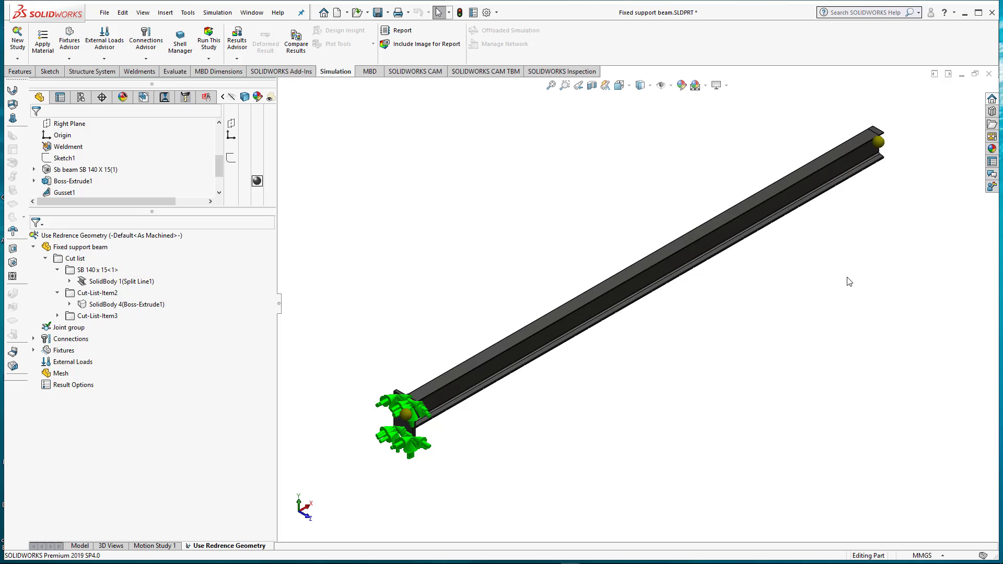
- Accept the fixture and start a new Force load from External Loads
left_click(71, 361)
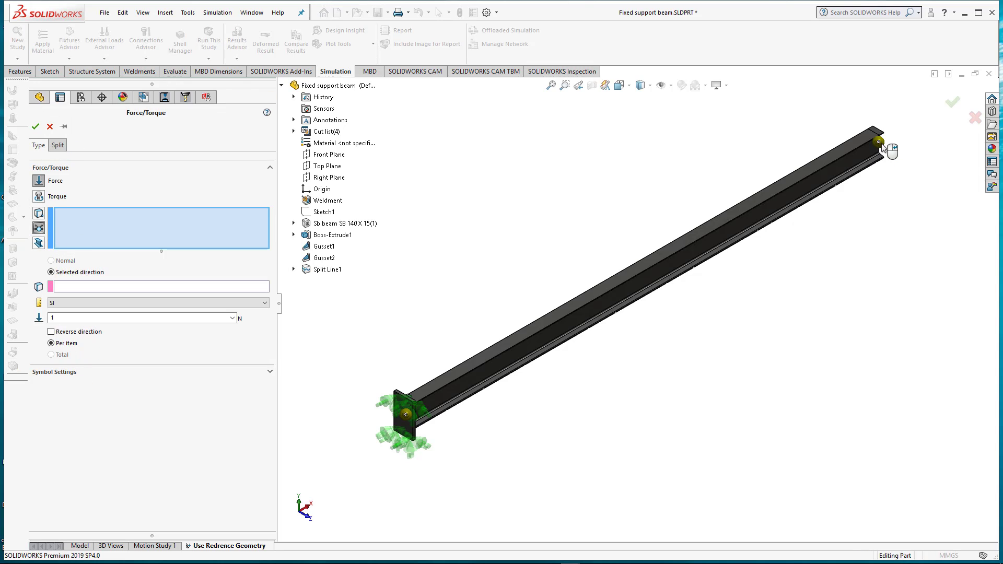
- Apply a 9810 N force along the top edge to the joint at the beam's free end
left_click(880, 143)
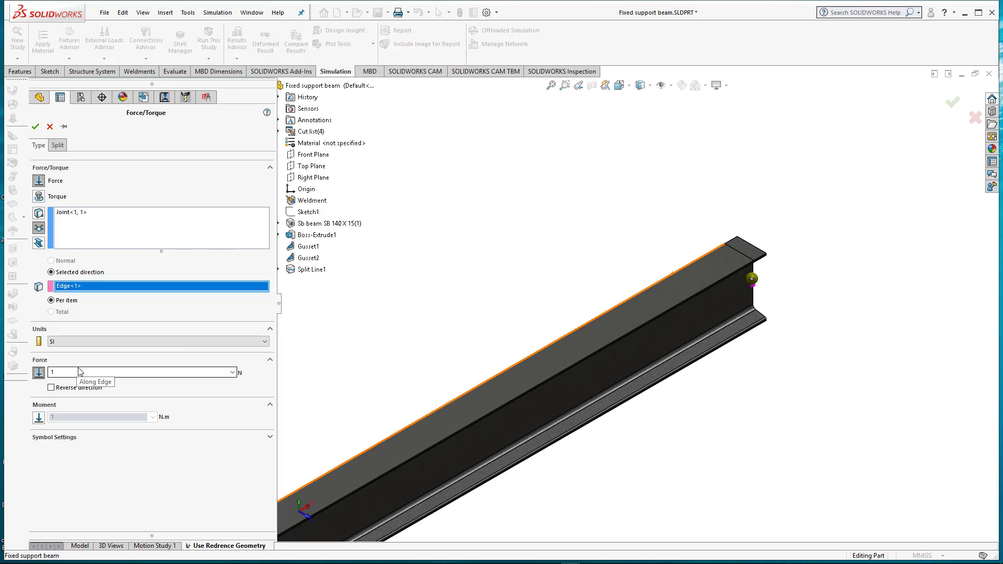
type("200")
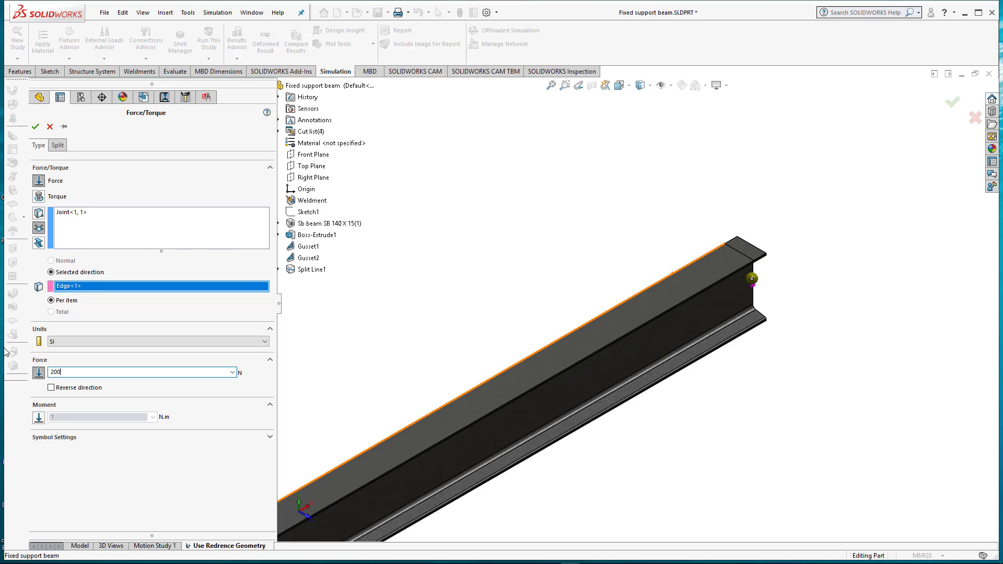
type("100")
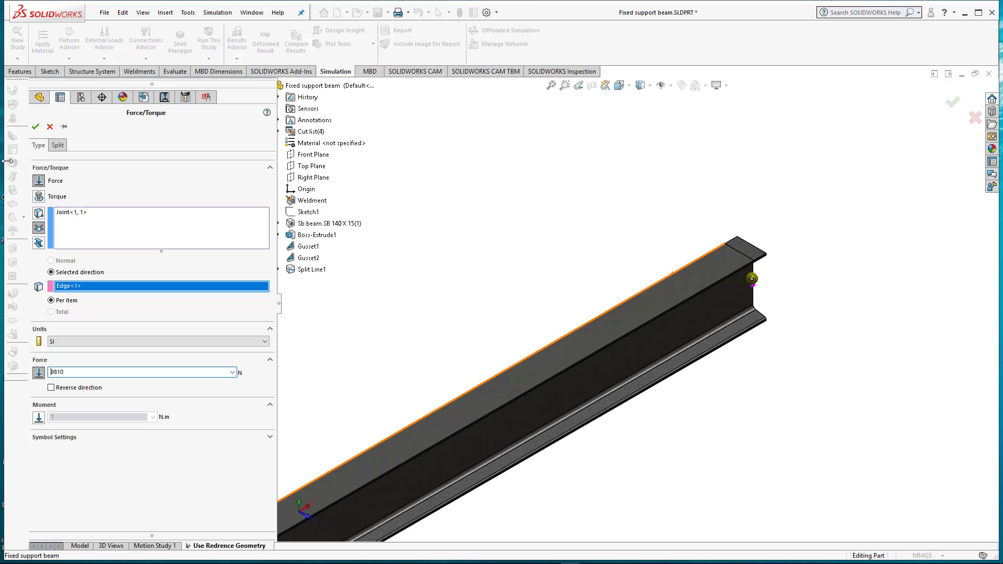
left_click(38, 127)
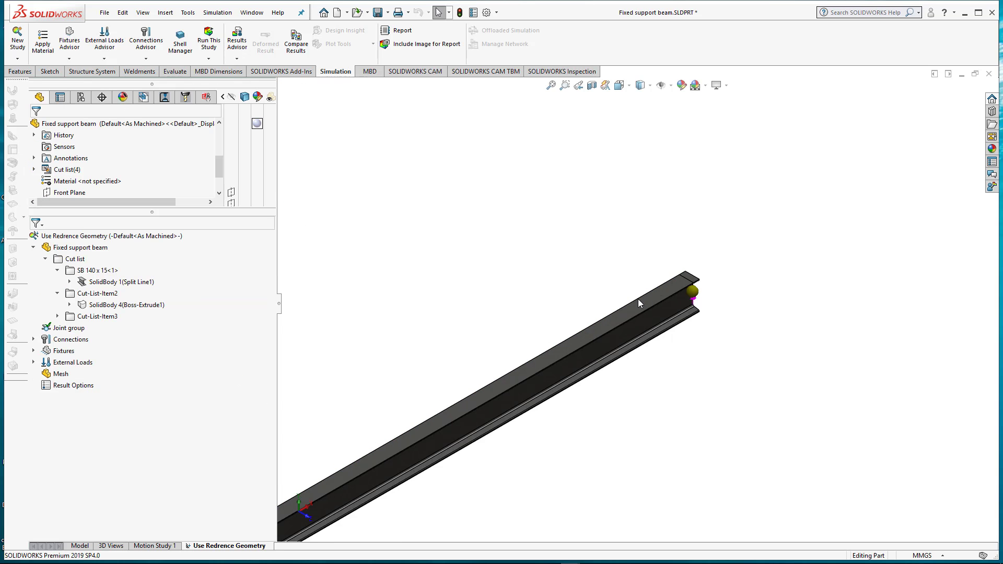